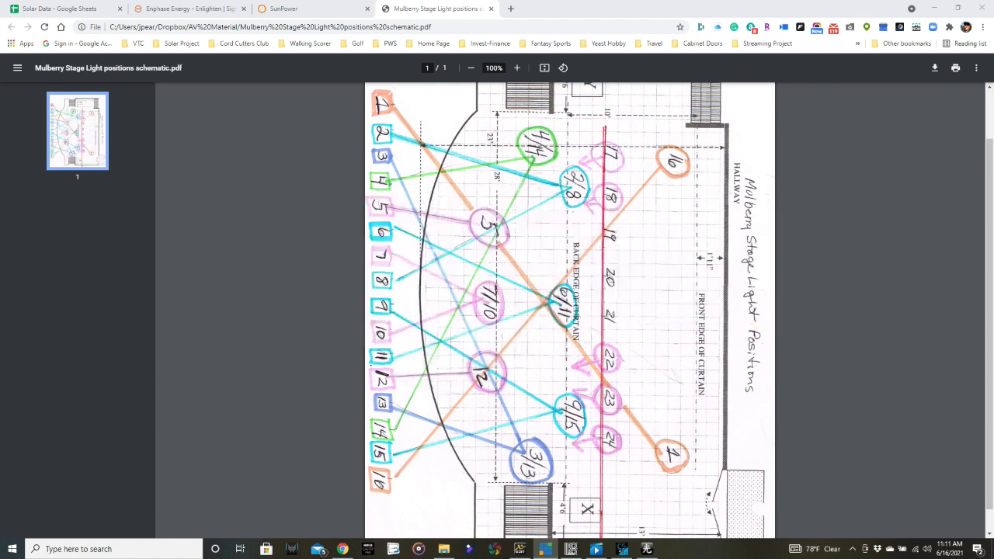
mouse_move(983, 264)
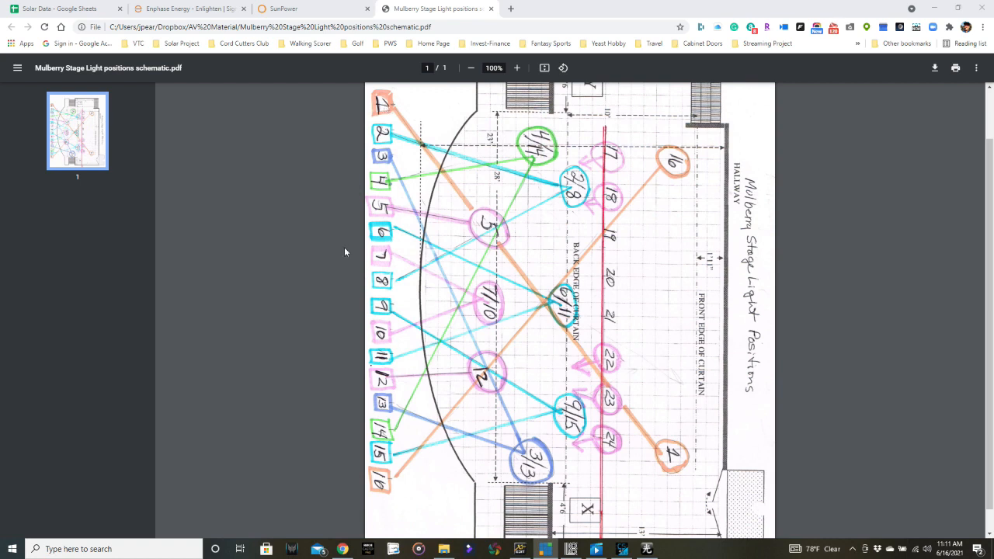
mouse_move(392, 500)
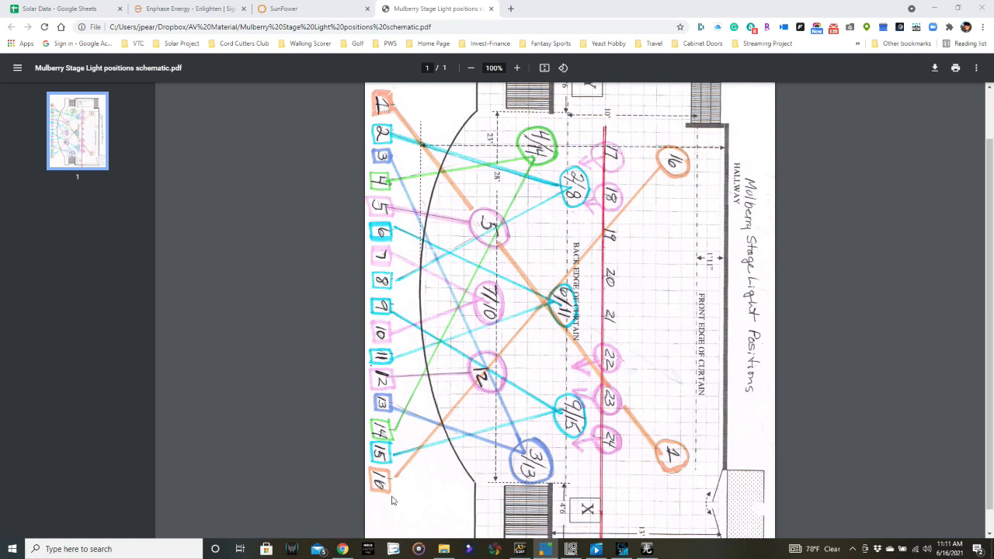
mouse_move(703, 156)
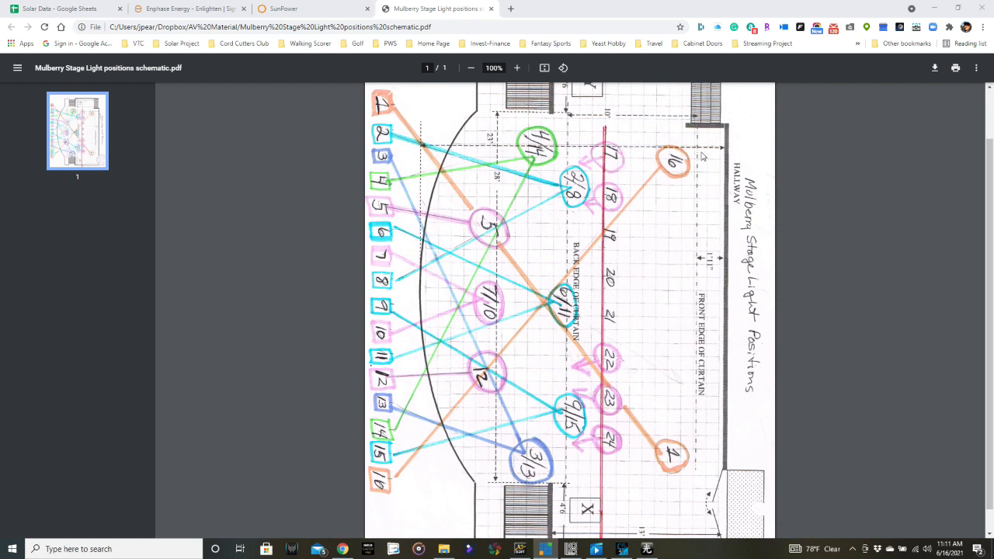
mouse_move(679, 165)
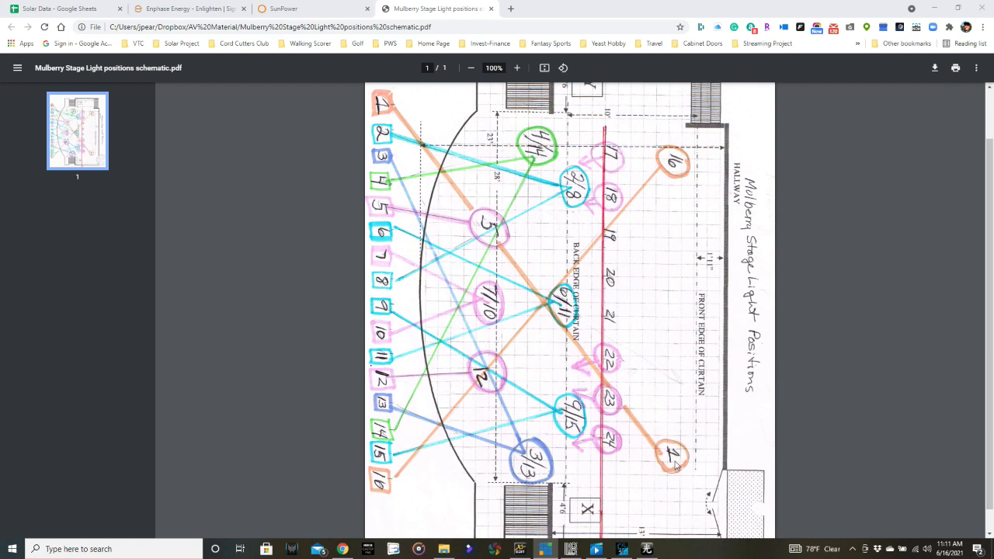
mouse_move(662, 211)
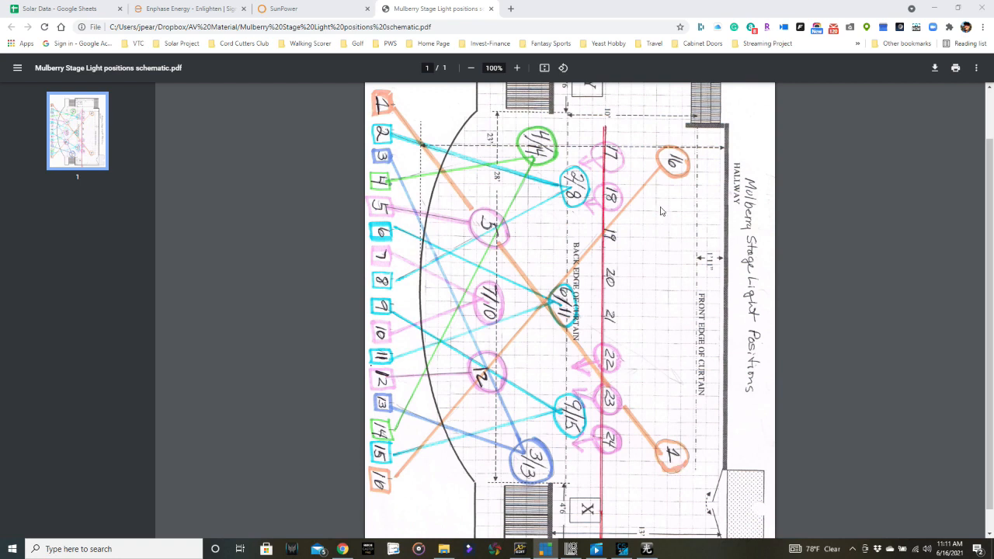
mouse_move(388, 137)
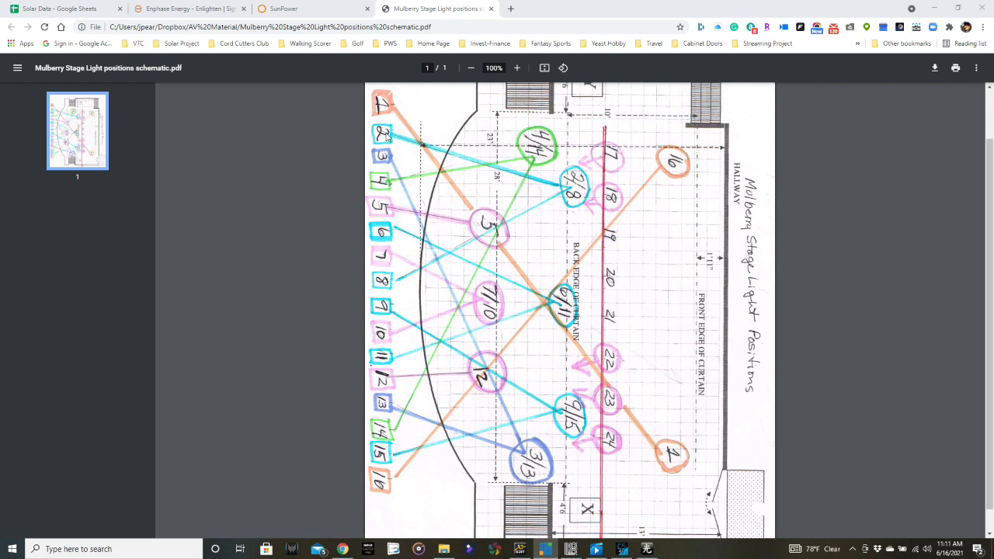
mouse_move(404, 251)
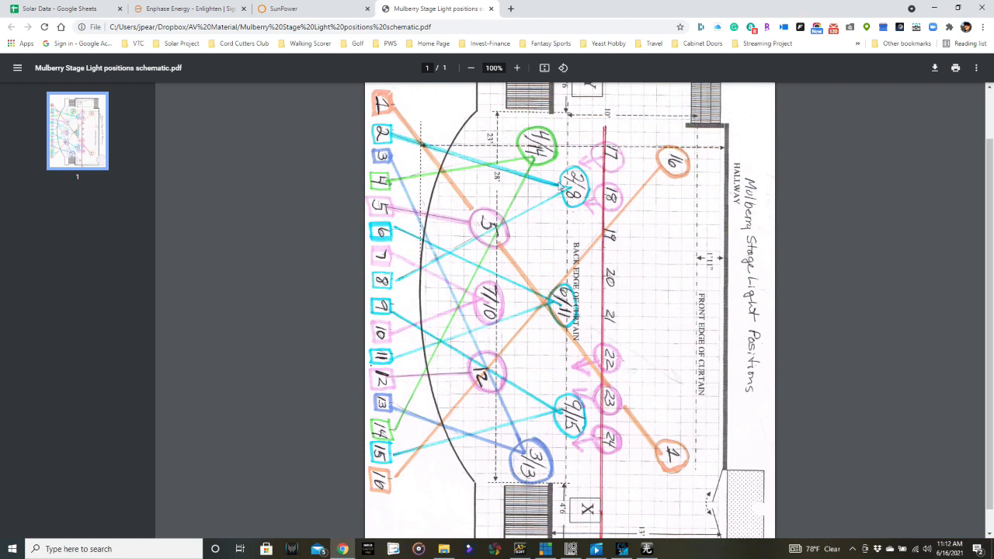
mouse_move(409, 266)
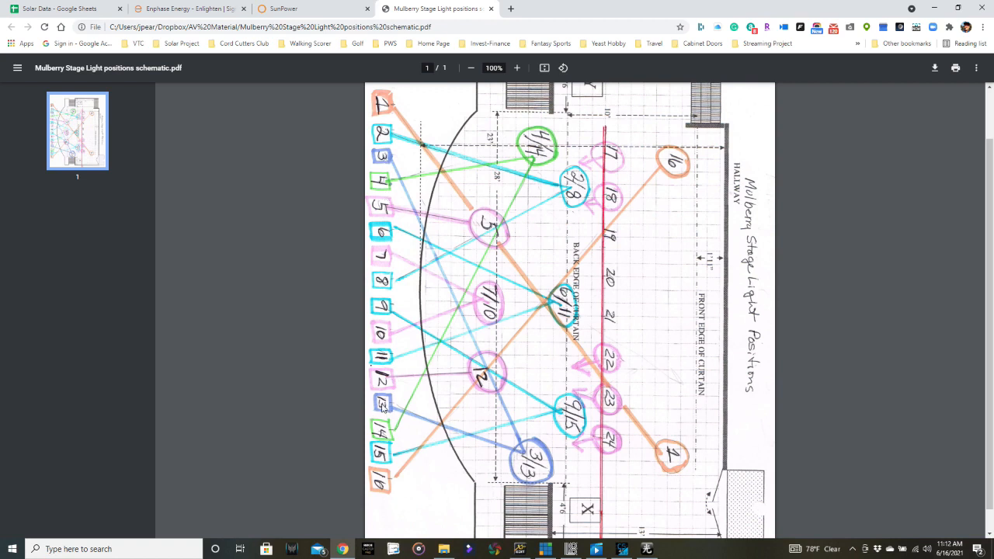
mouse_move(403, 262)
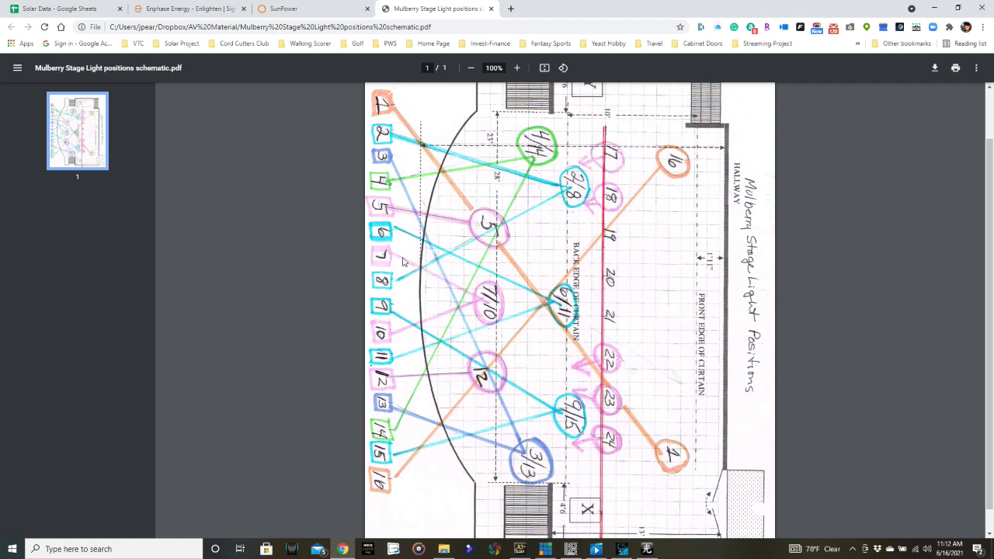
mouse_move(530, 161)
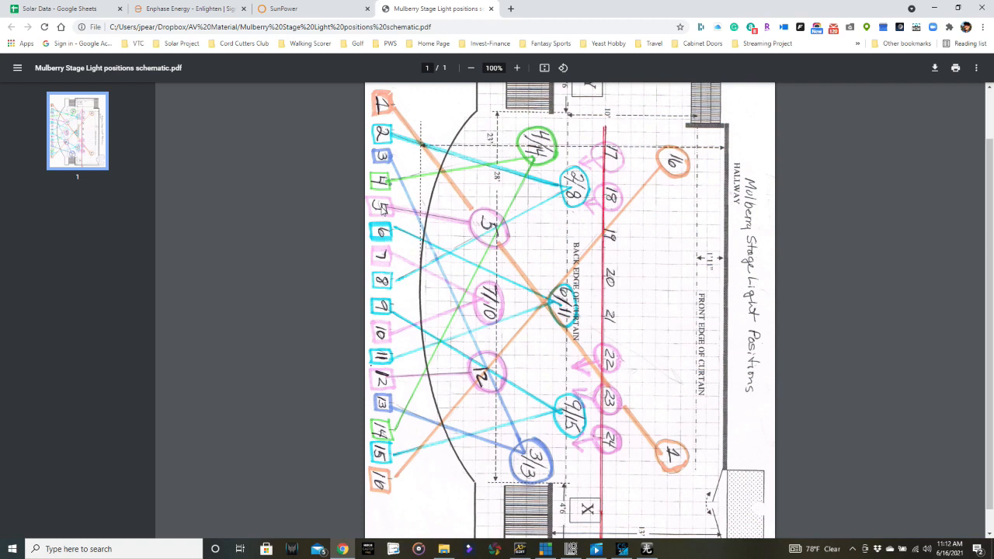
mouse_move(458, 401)
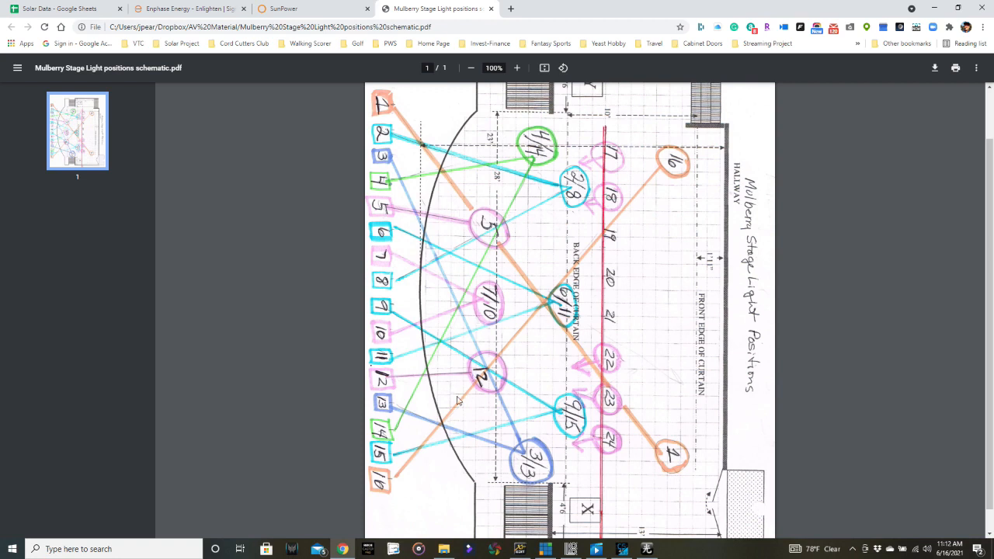
mouse_move(496, 402)
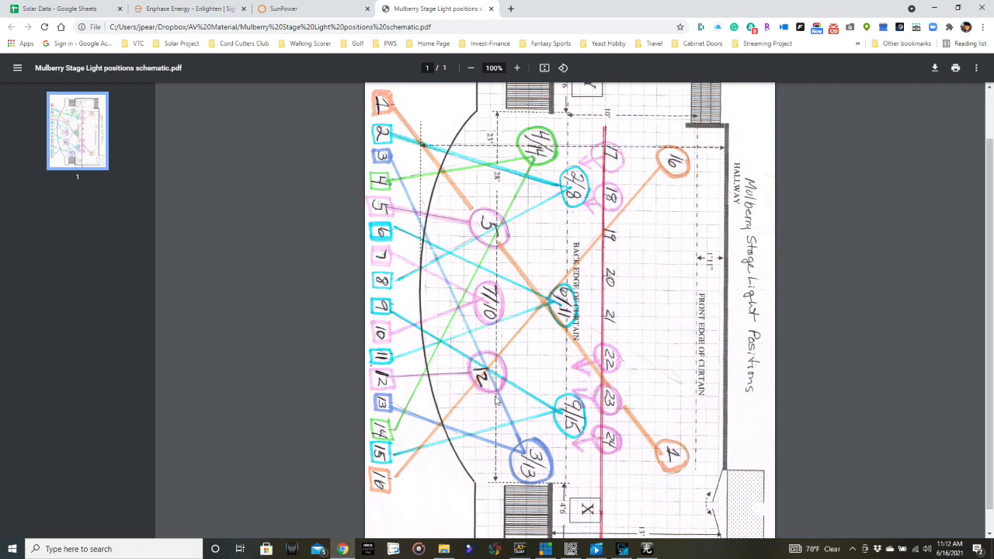
mouse_move(498, 401)
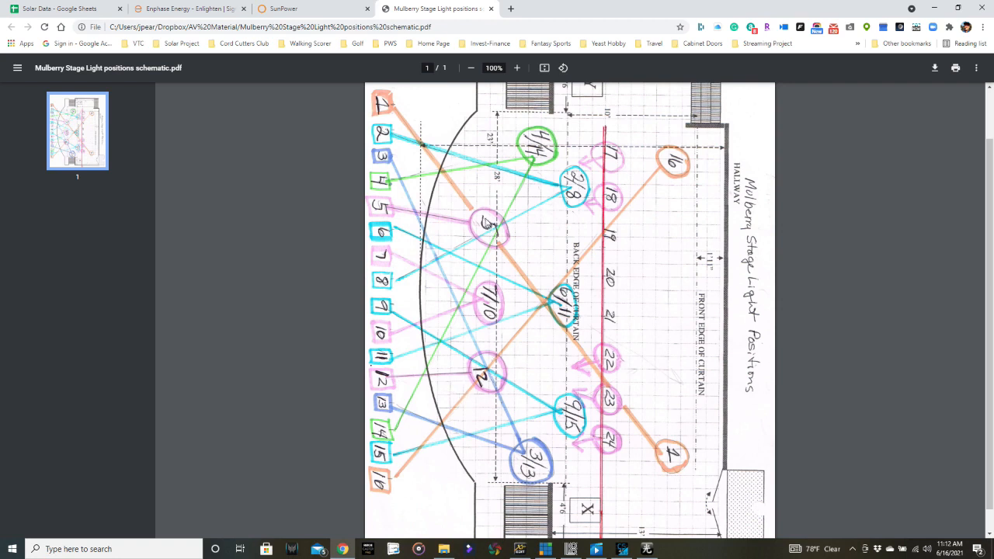
mouse_move(491, 348)
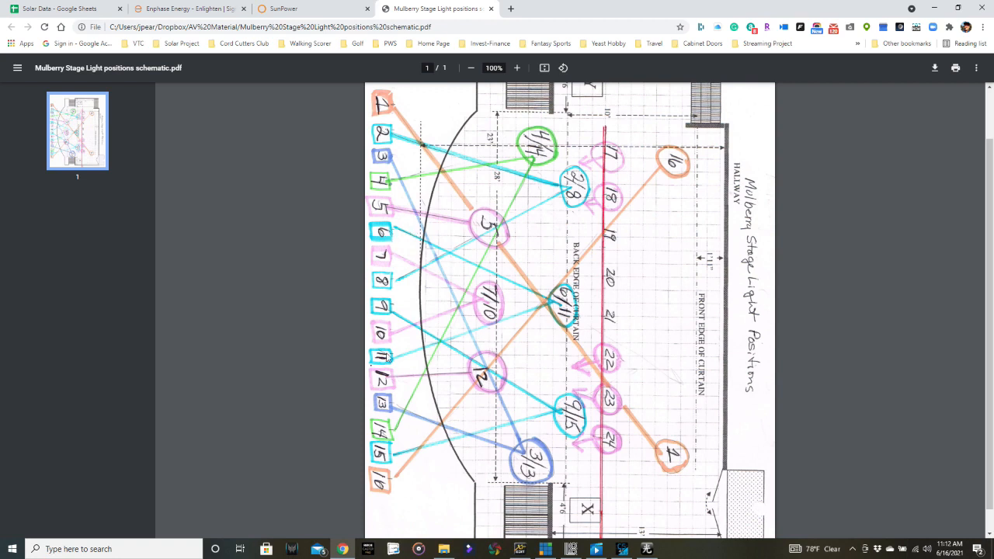
mouse_move(579, 325)
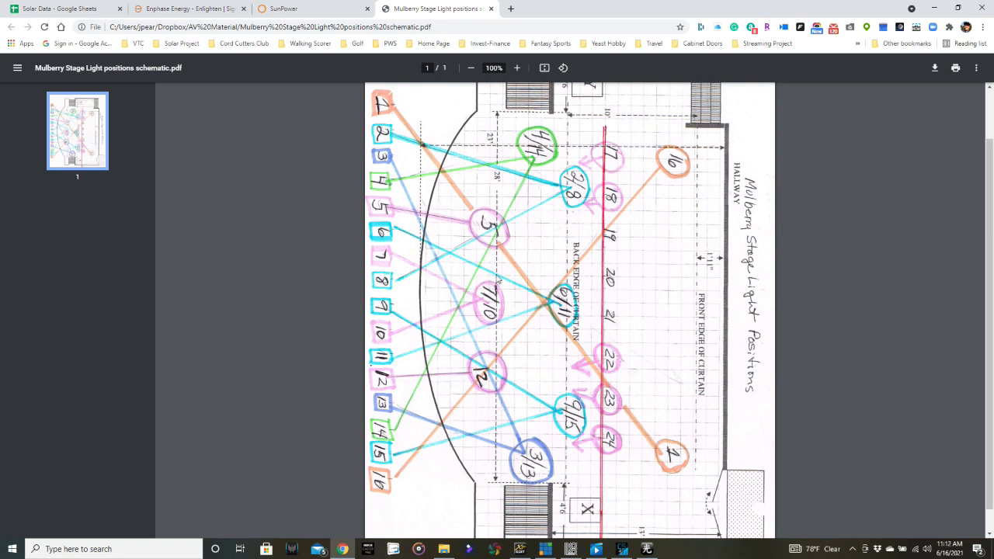
mouse_move(484, 318)
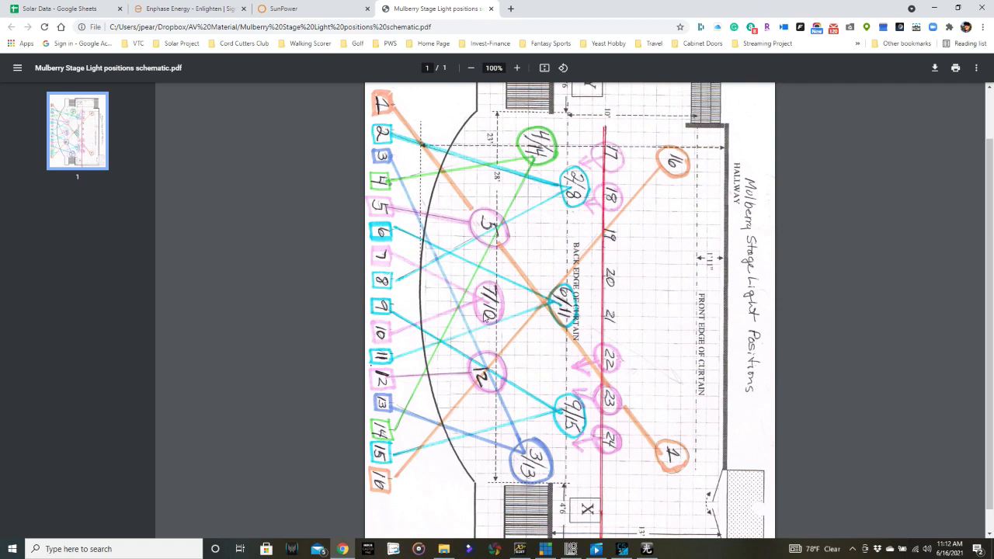
mouse_move(478, 385)
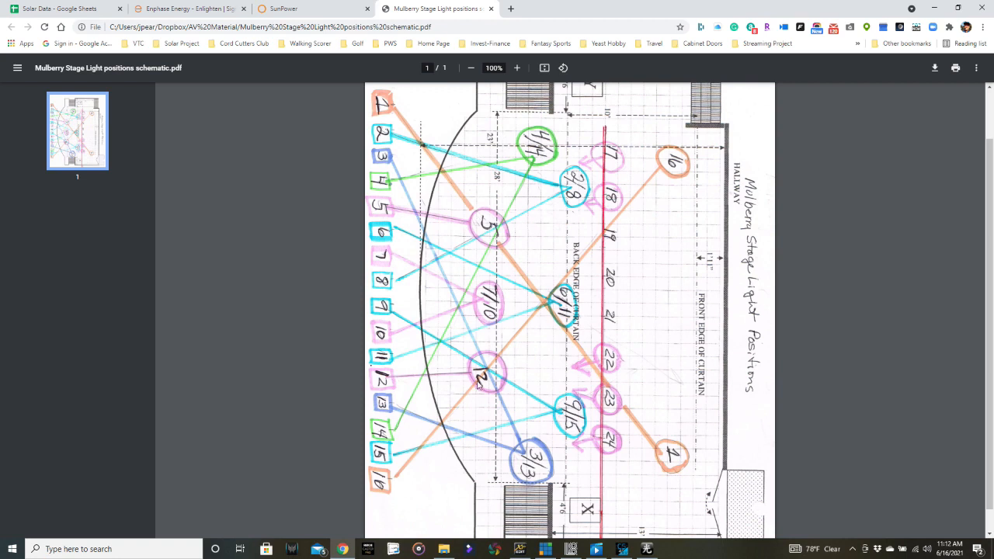
mouse_move(478, 369)
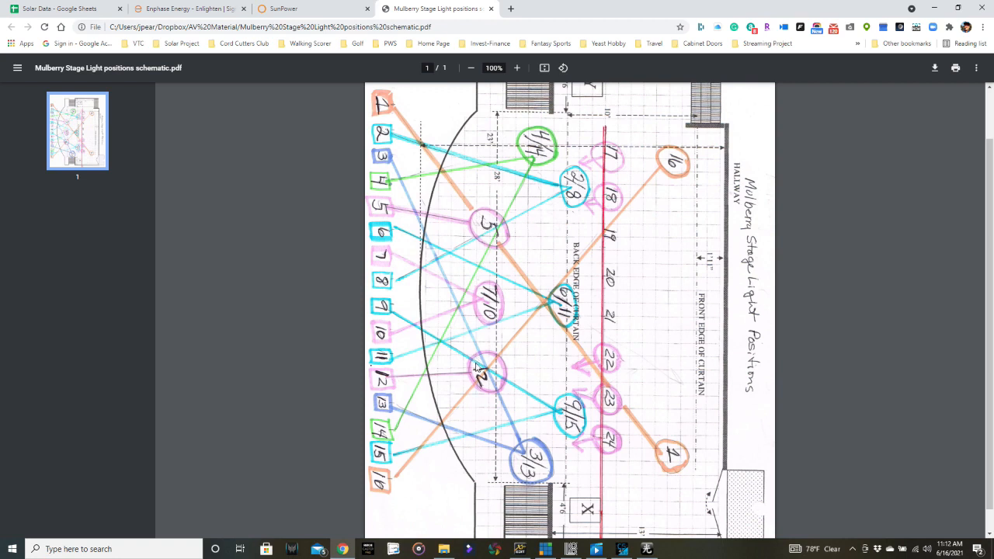
mouse_move(514, 429)
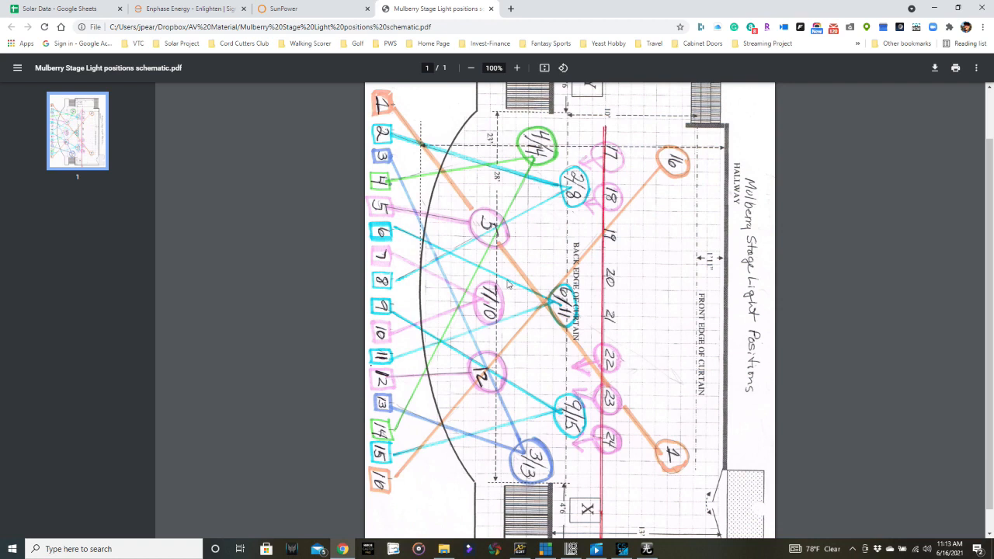
mouse_move(503, 448)
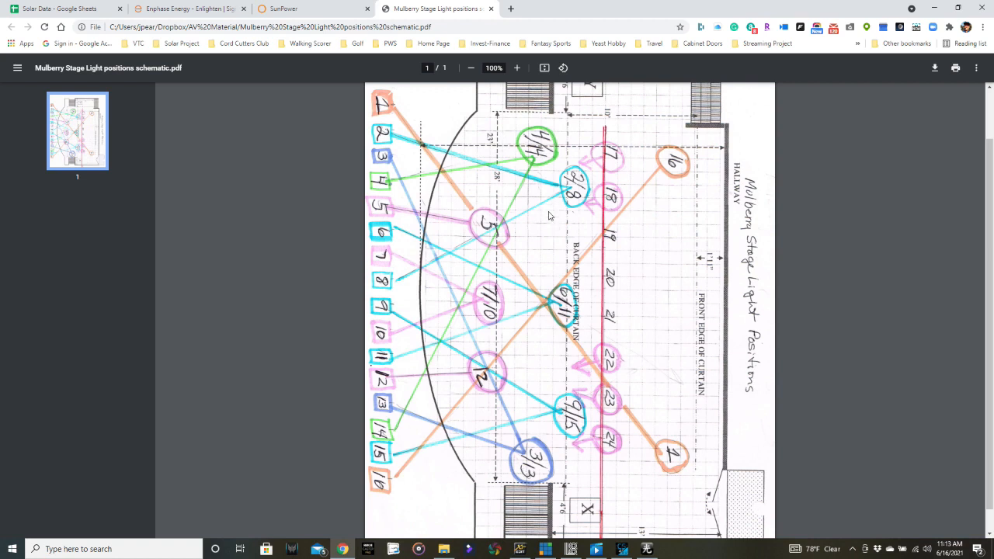
mouse_move(490, 173)
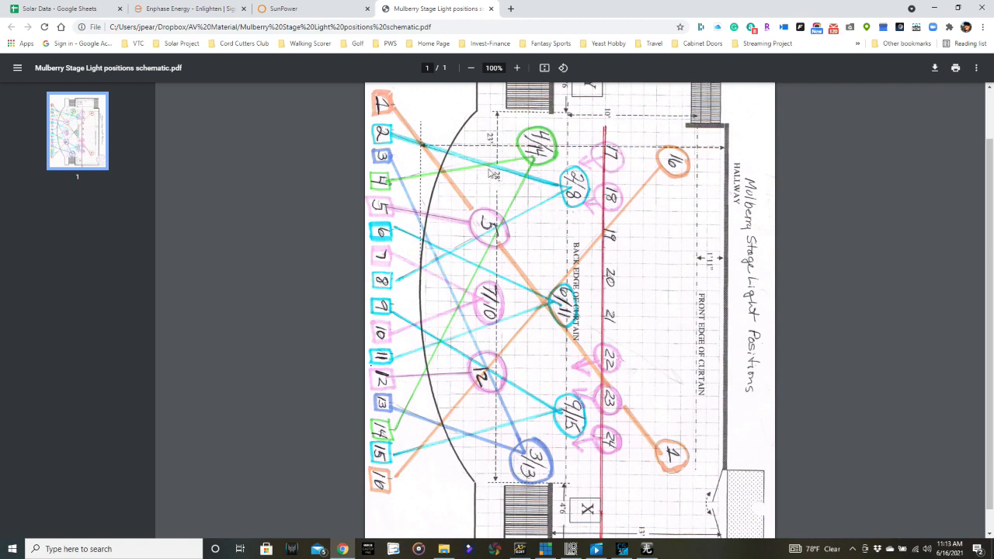
mouse_move(402, 381)
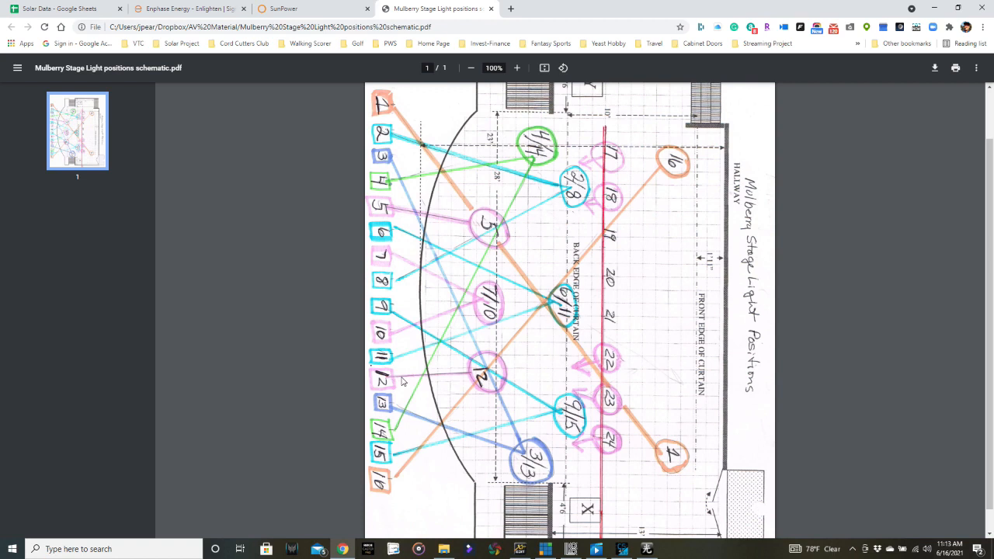
mouse_move(677, 214)
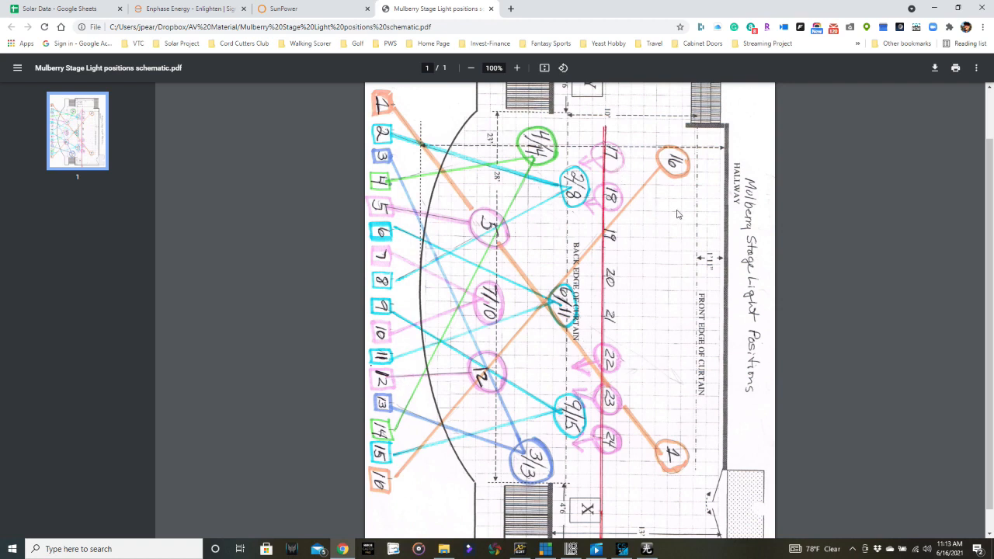
mouse_move(629, 348)
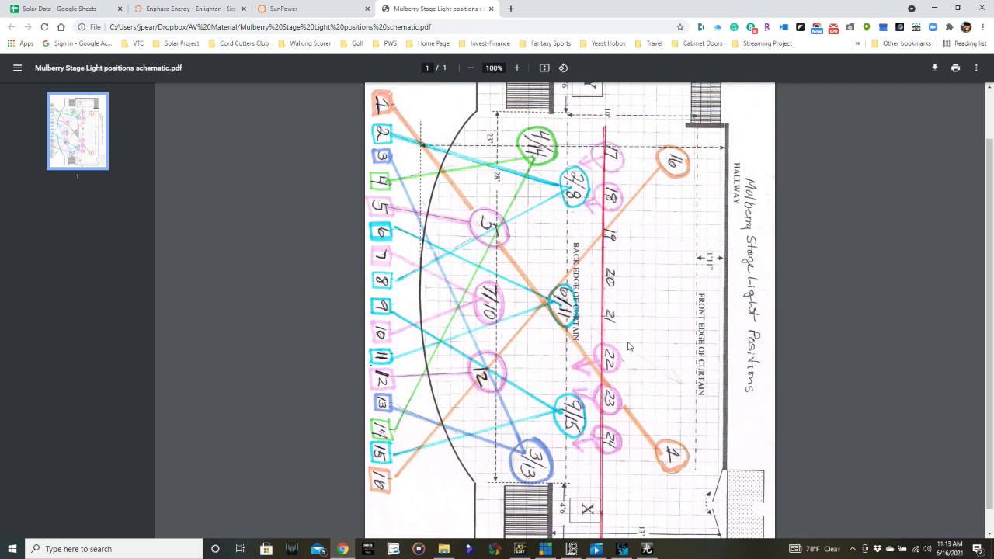
mouse_move(602, 323)
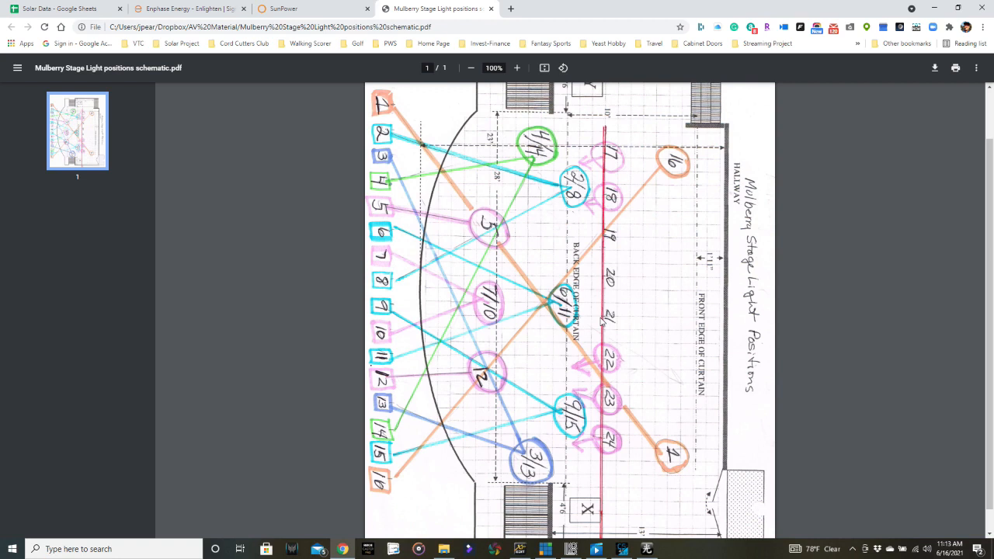
mouse_move(483, 105)
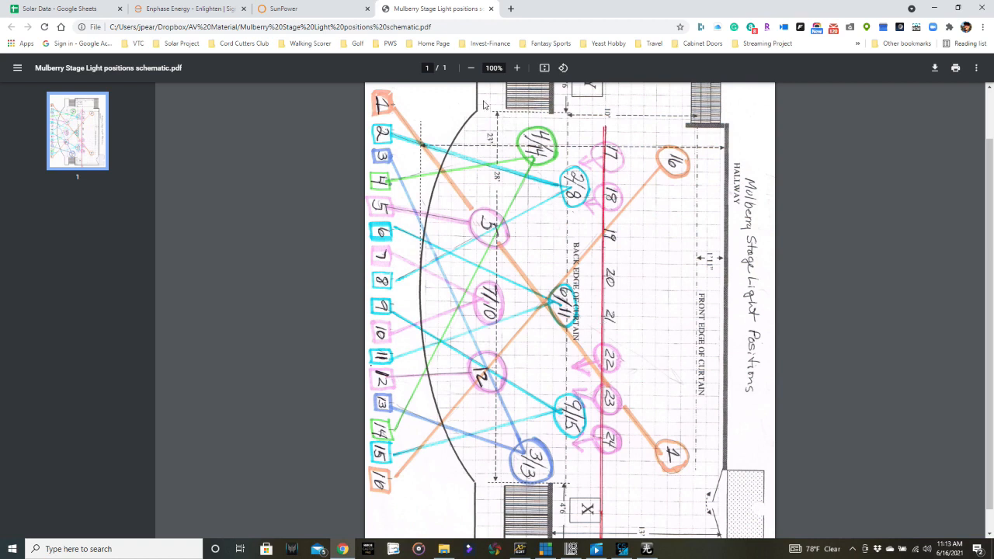